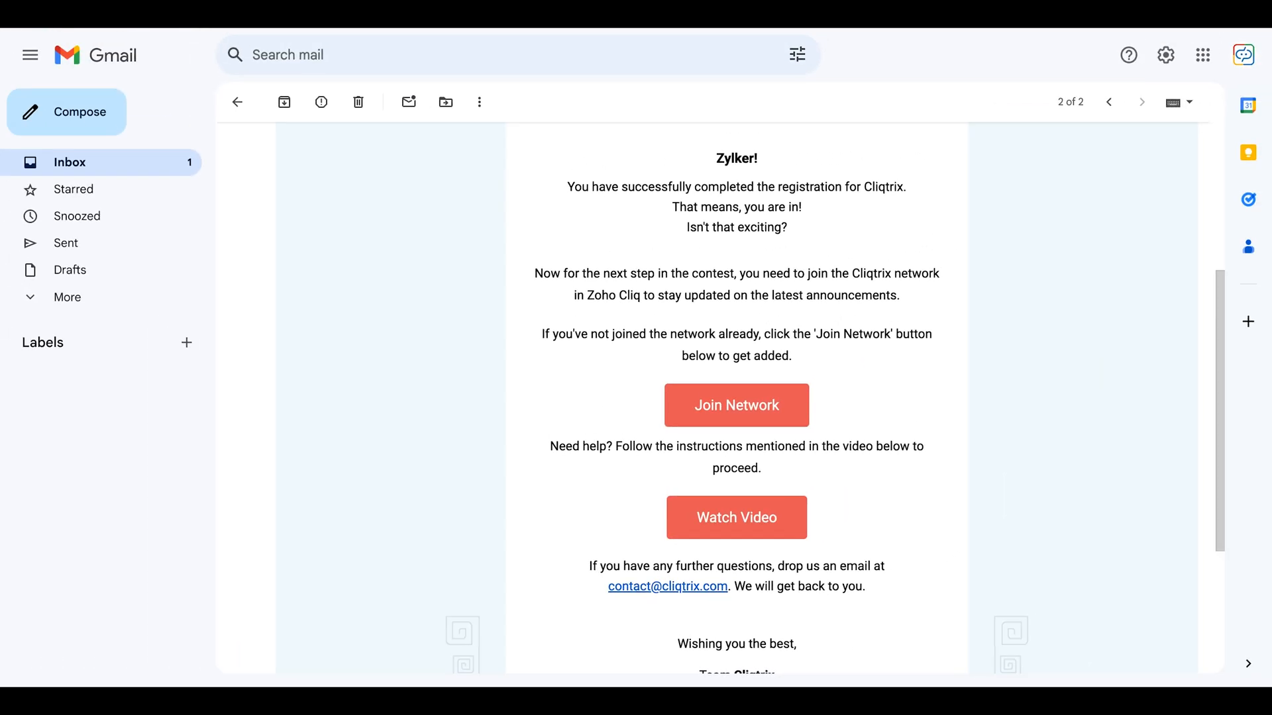
# - Follow the Cliqtrix welcome email's Join Network link through Zoho sign-up to the invalid-invite page
pyautogui.click(737, 405)
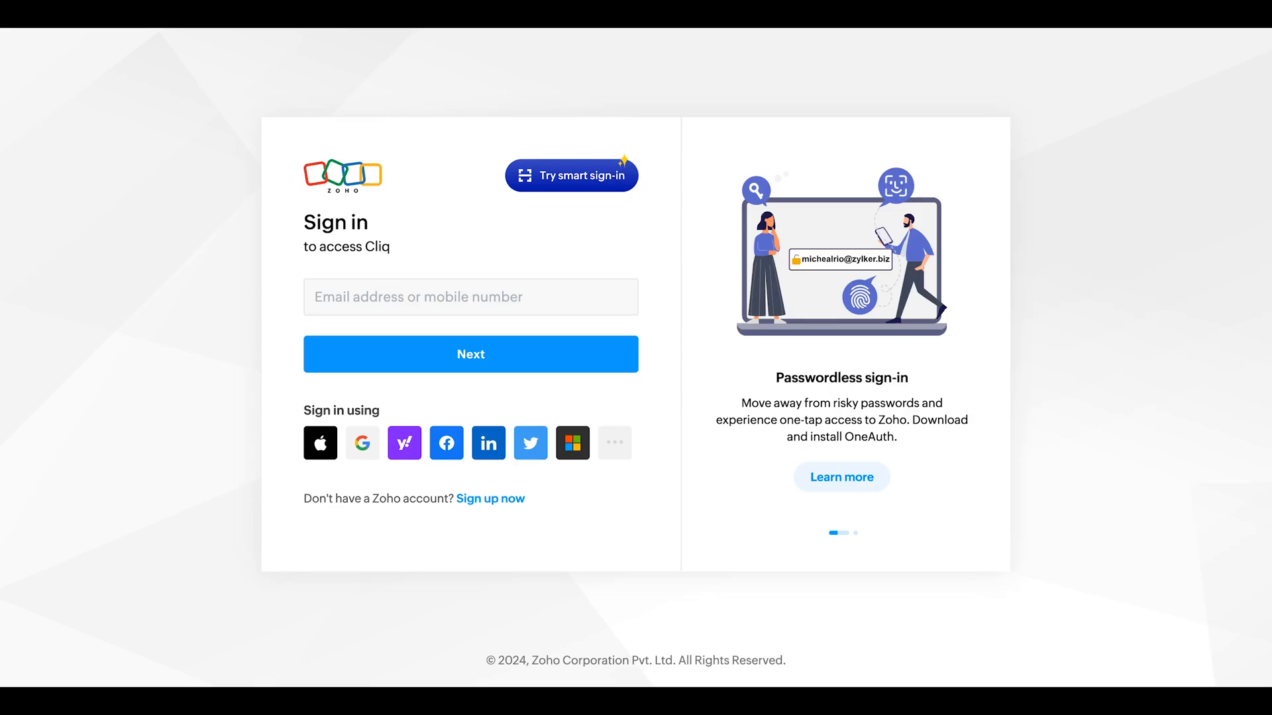
pyautogui.click(490, 498)
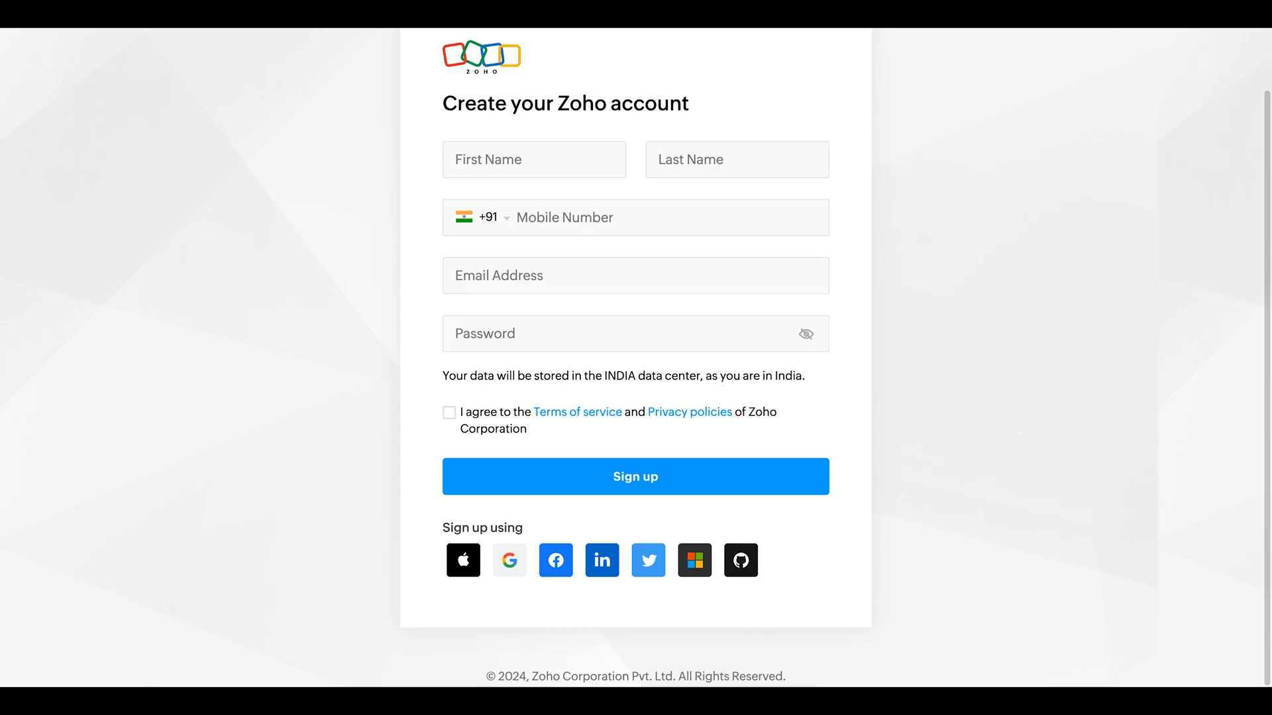
pyautogui.click(508, 560)
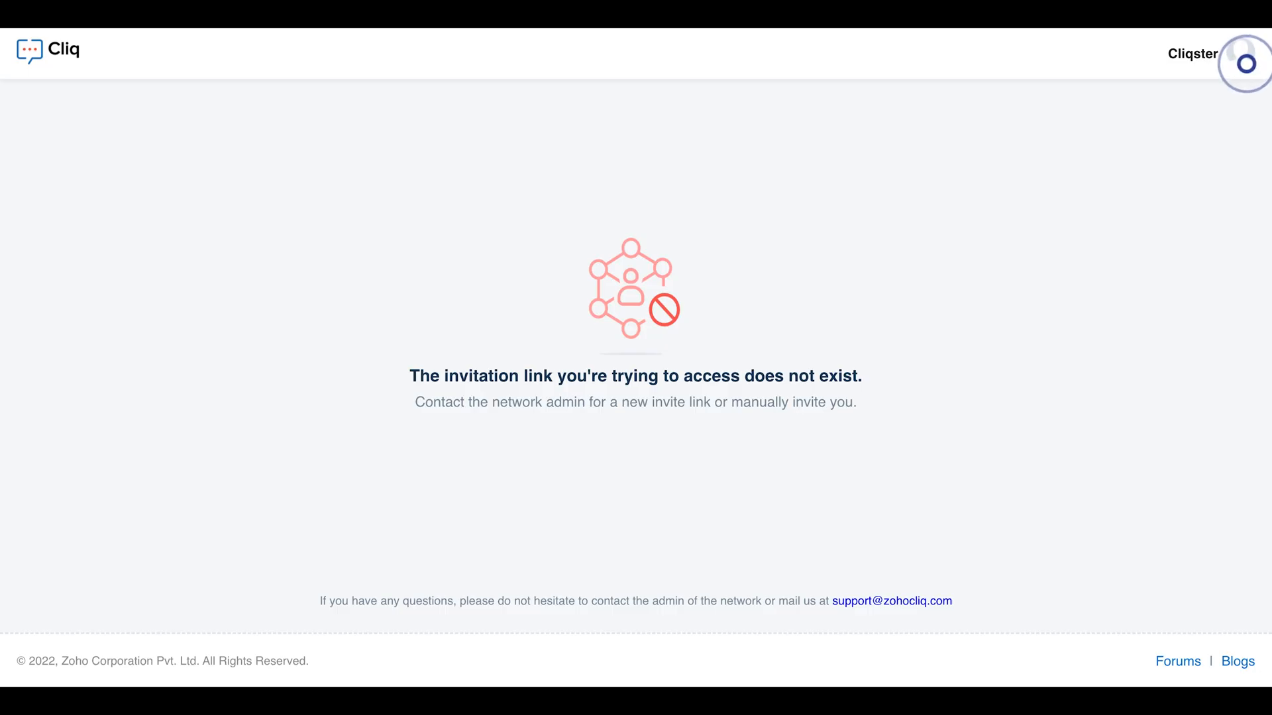
# - Enter Cliq from the profile popup and set up a new business named Zylker Corp, skipping colleague invites
pyautogui.click(1247, 61)
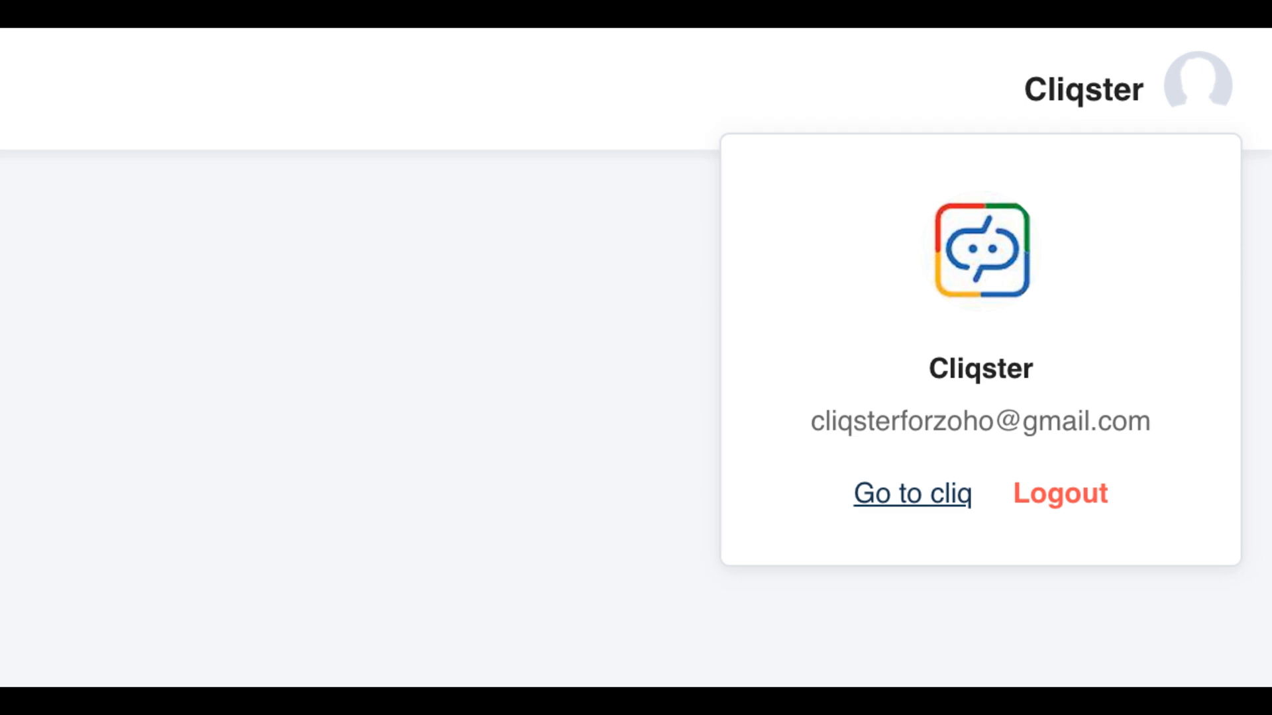
pyautogui.click(911, 494)
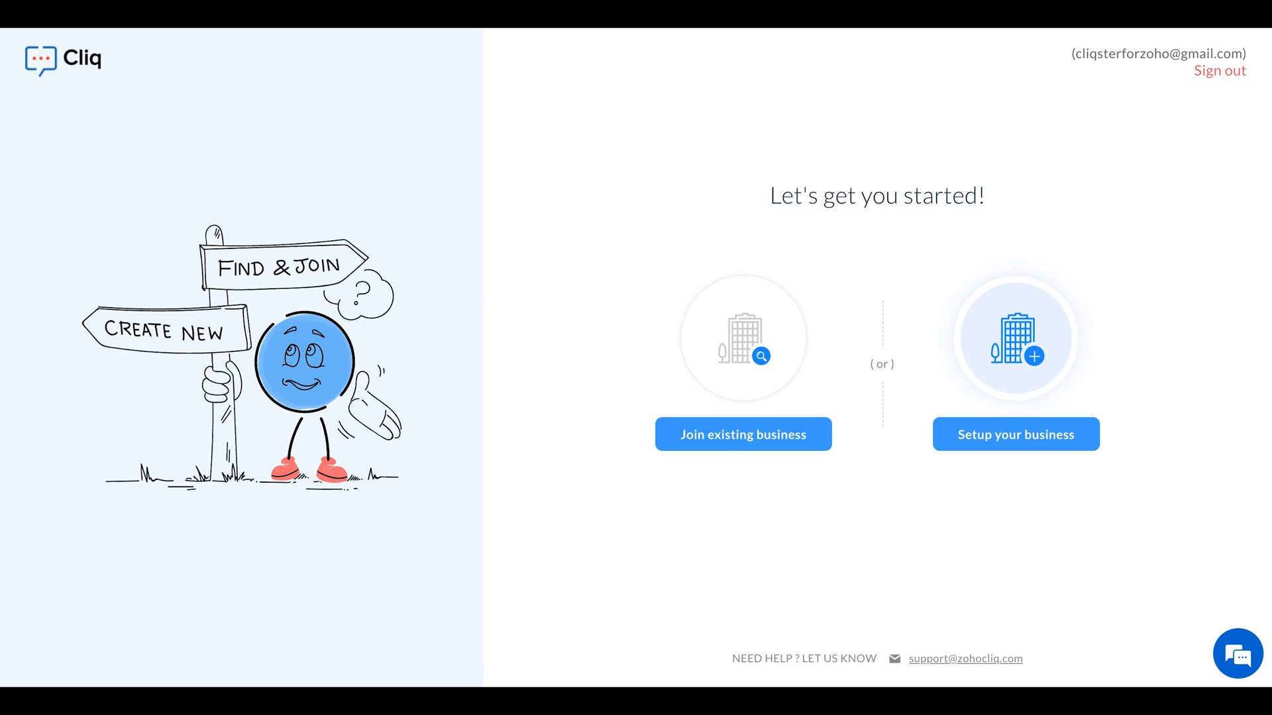
pyautogui.click(1015, 433)
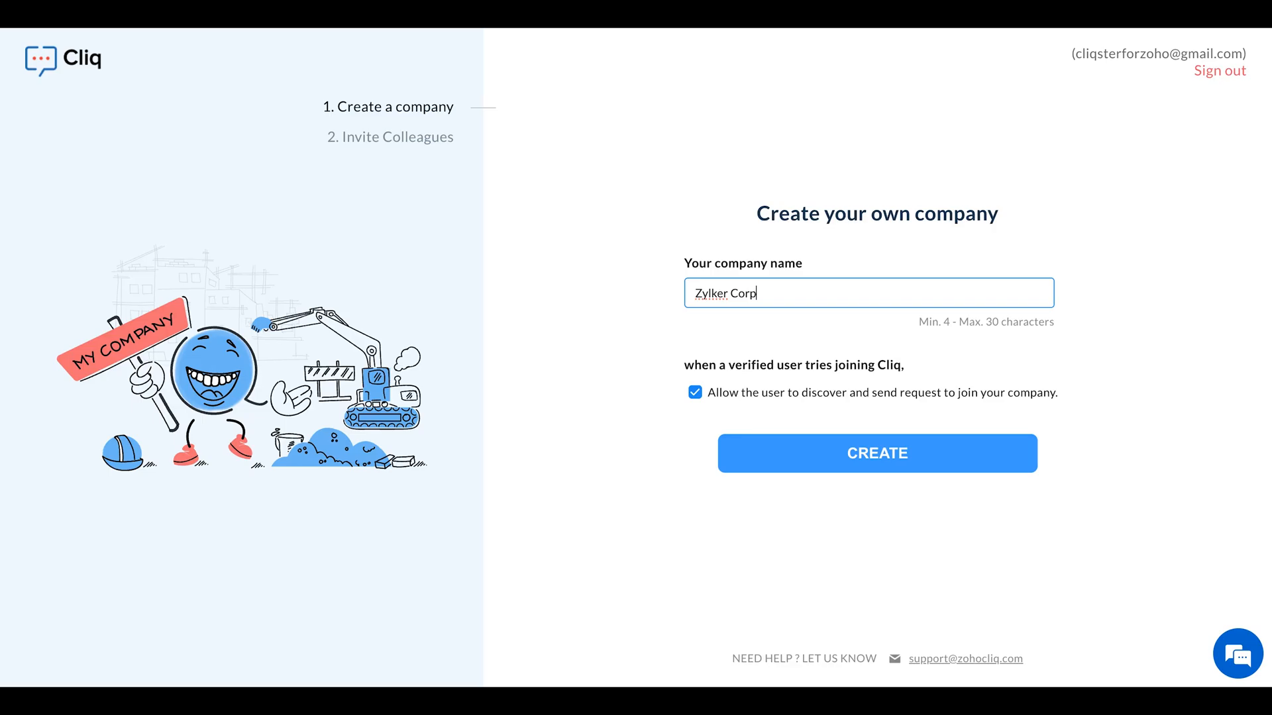
pyautogui.click(877, 453)
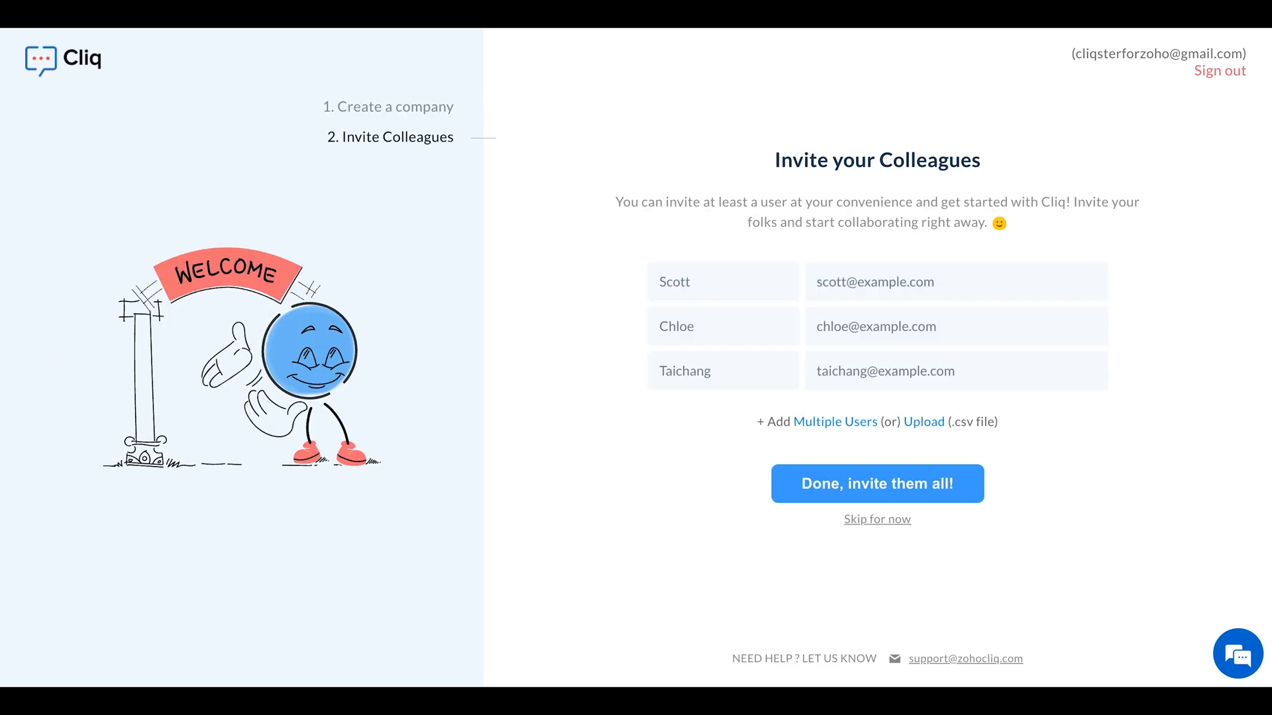
pyautogui.click(877, 484)
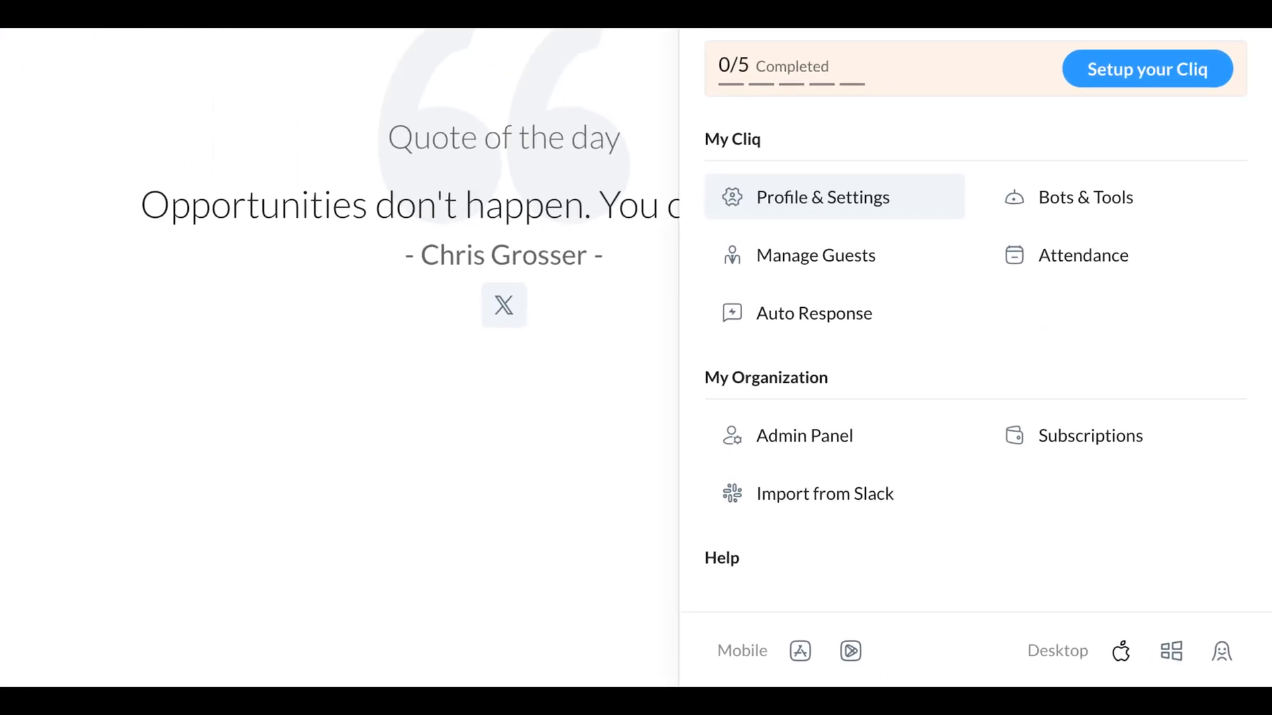
# - Start permanently deleting Zylker Corp from the Admin Panel's Company Info, triggering a re-authentication code
pyautogui.click(804, 436)
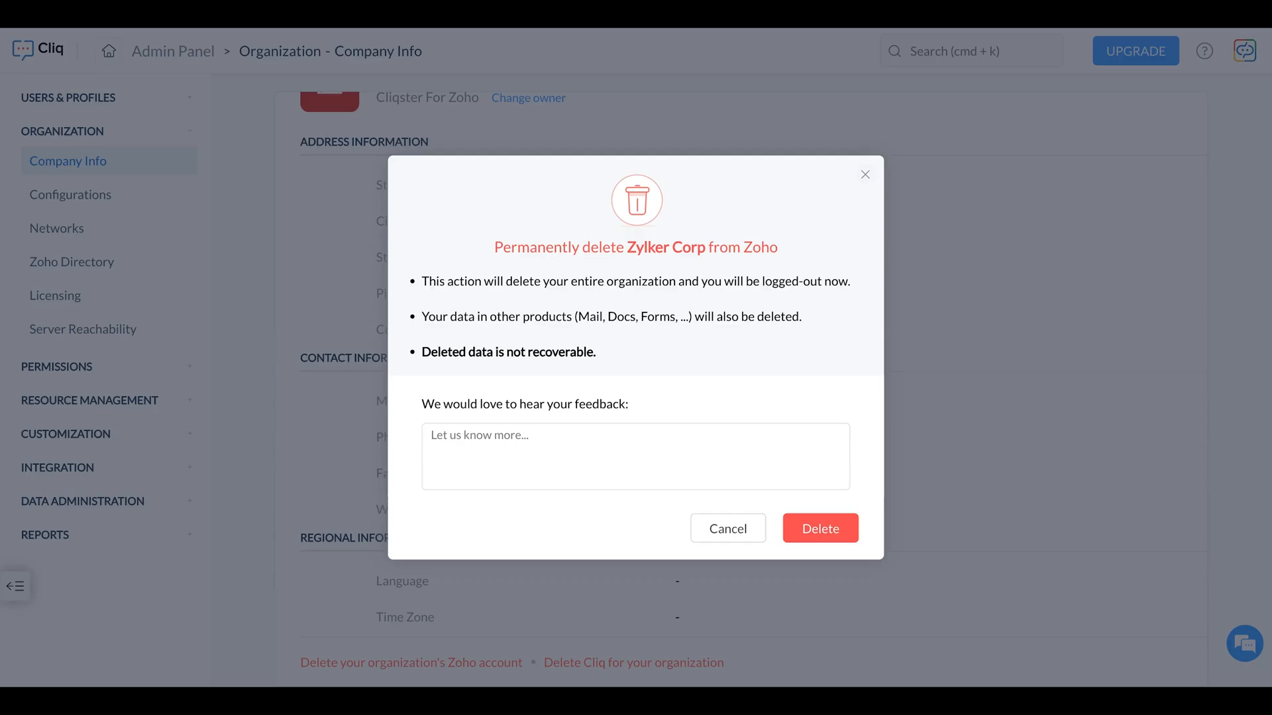
pyautogui.click(820, 527)
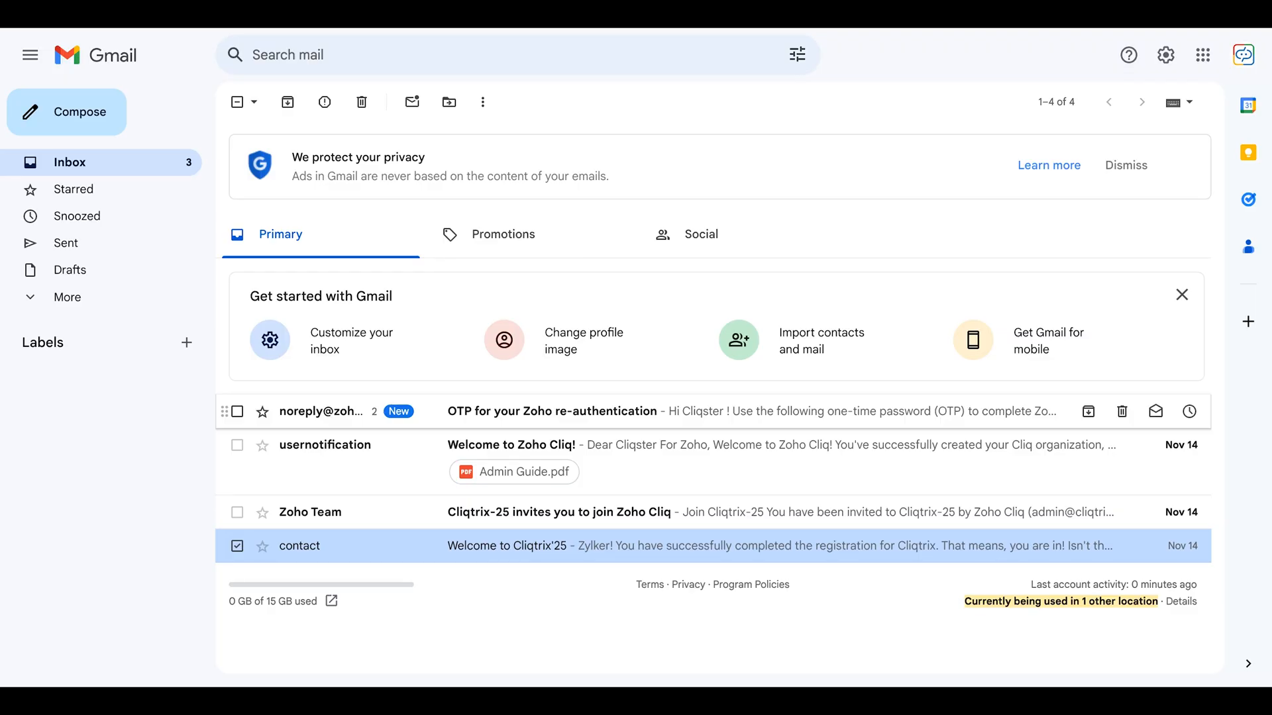
pyautogui.click(552, 410)
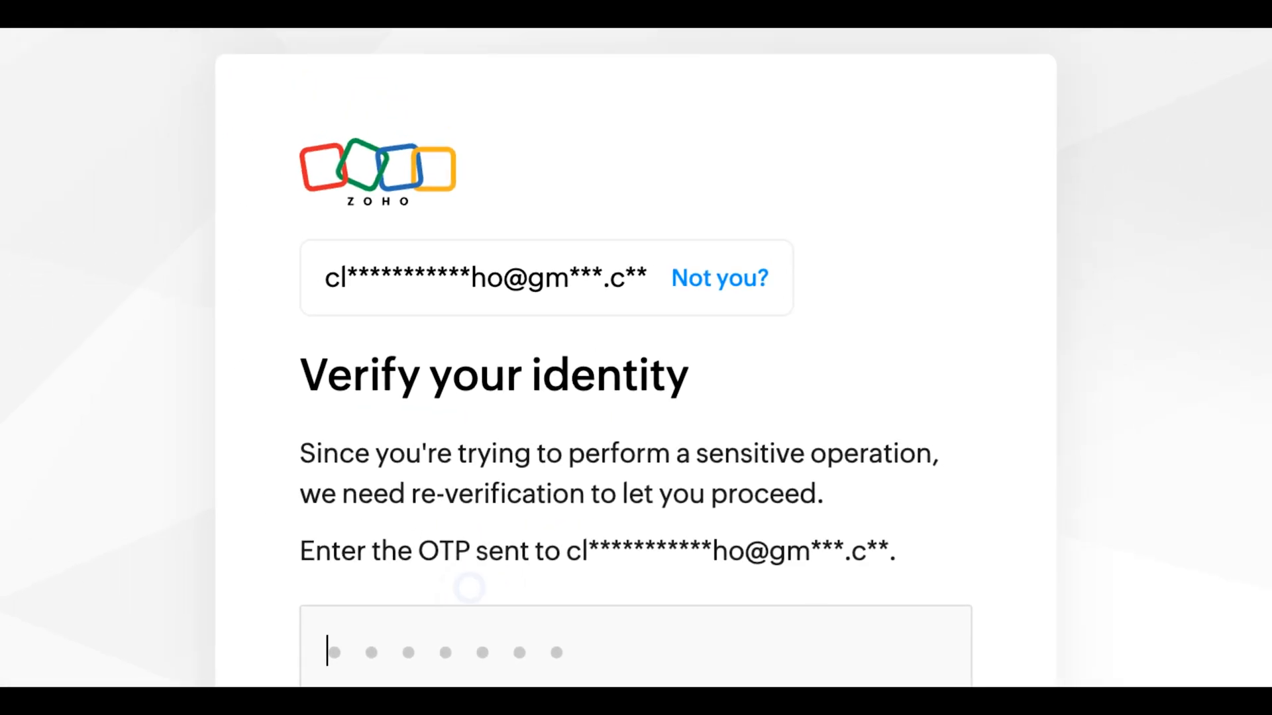
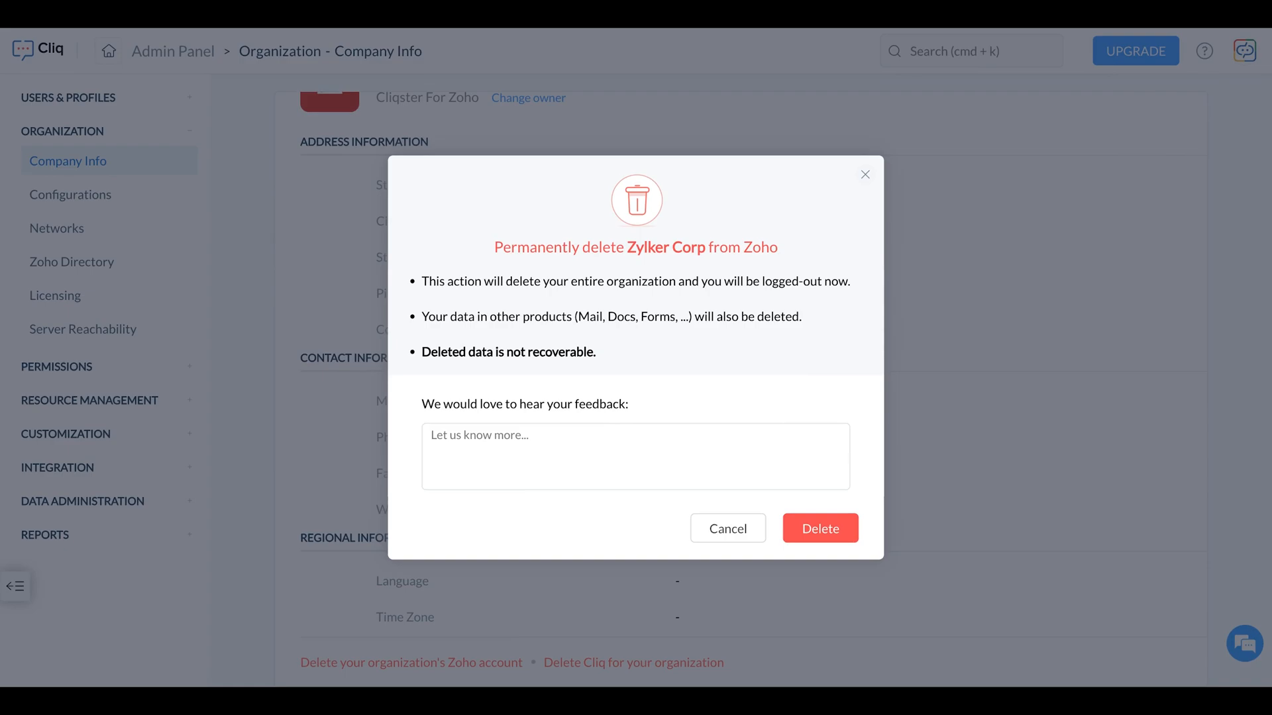
pyautogui.click(820, 527)
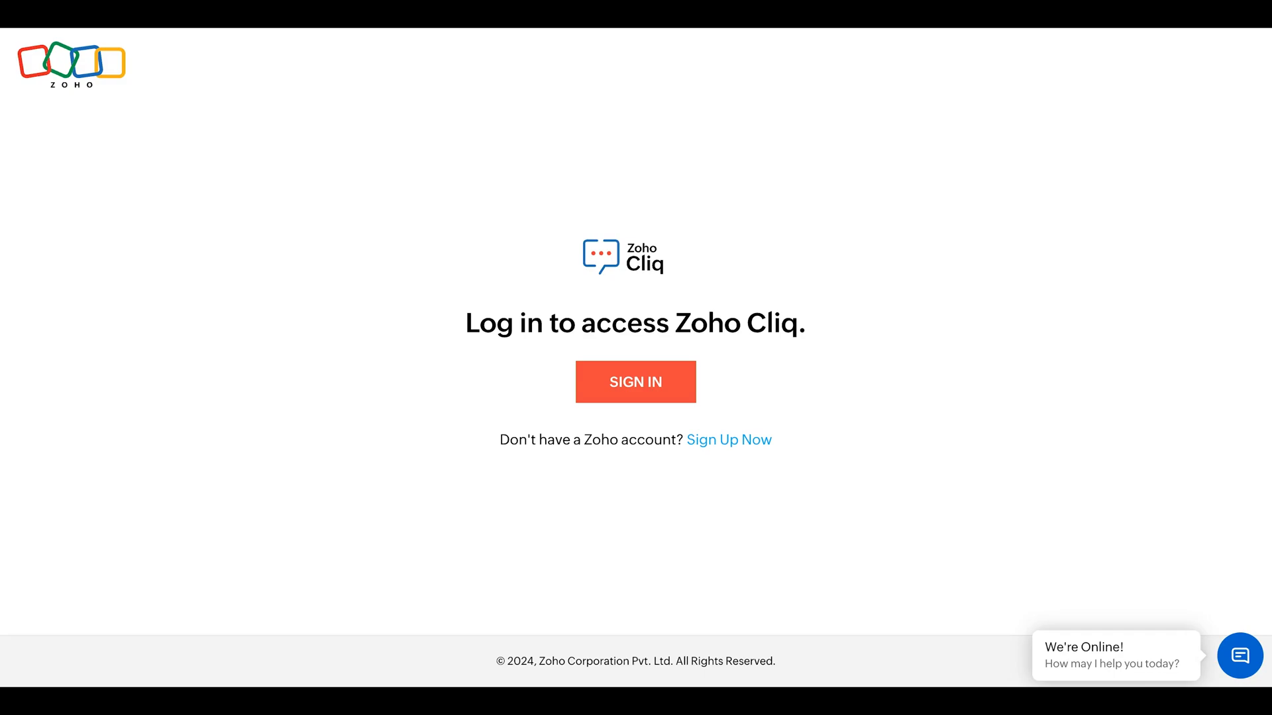
# - Sign in to Zoho Accounts and begin Close Account from the Settings page
pyautogui.click(636, 382)
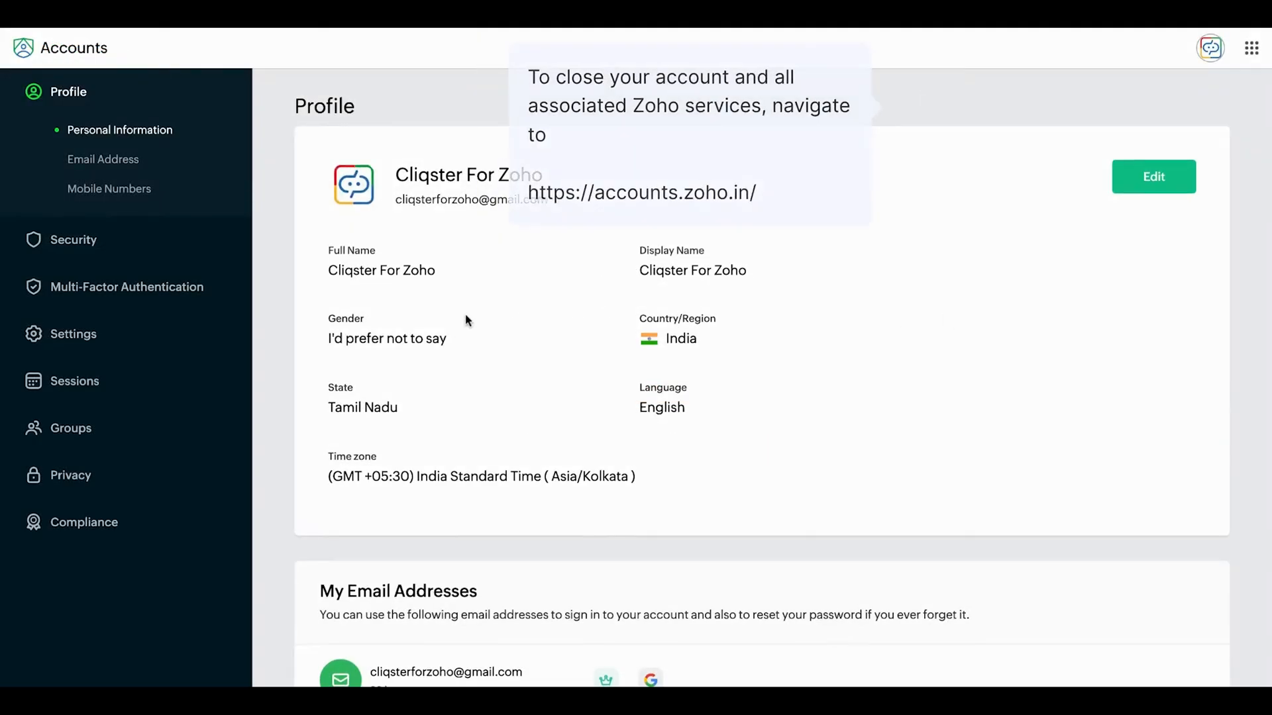
pyautogui.scroll(-3)
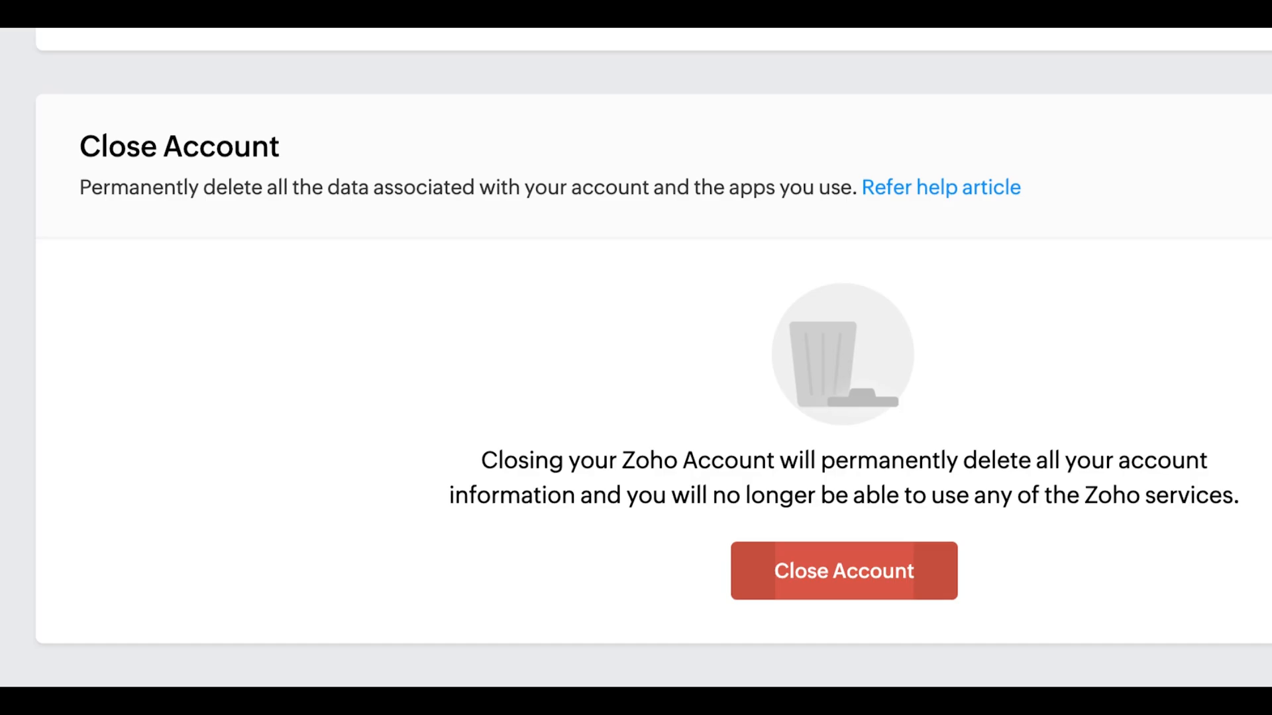
pyautogui.click(842, 571)
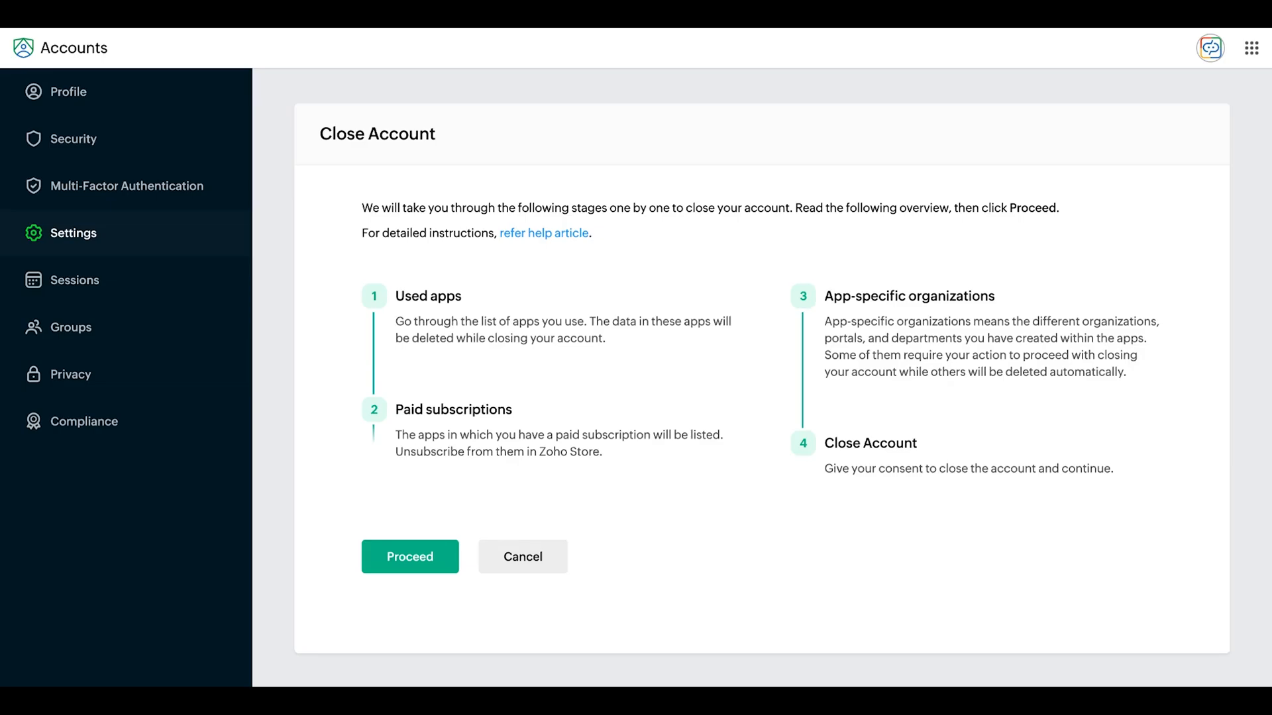
# - Go through the used-apps and organization stages and choose a reason to close the Zoho account
pyautogui.click(411, 556)
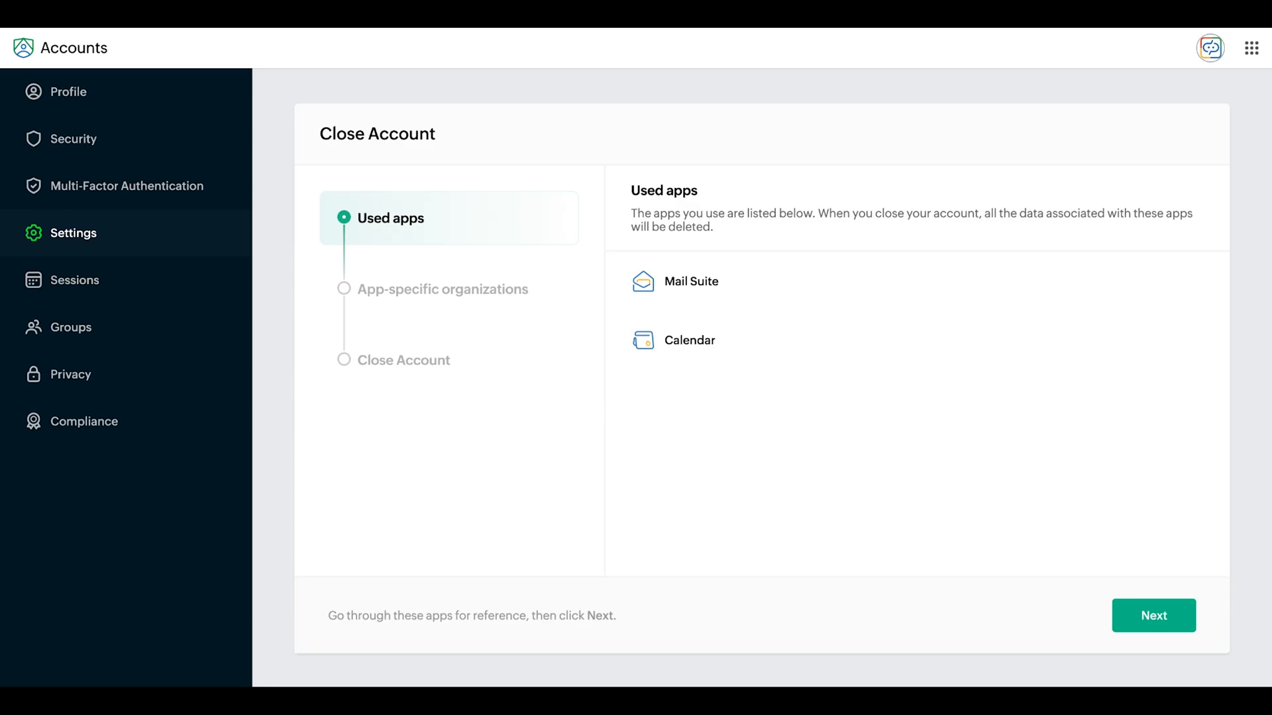
pyautogui.click(1152, 614)
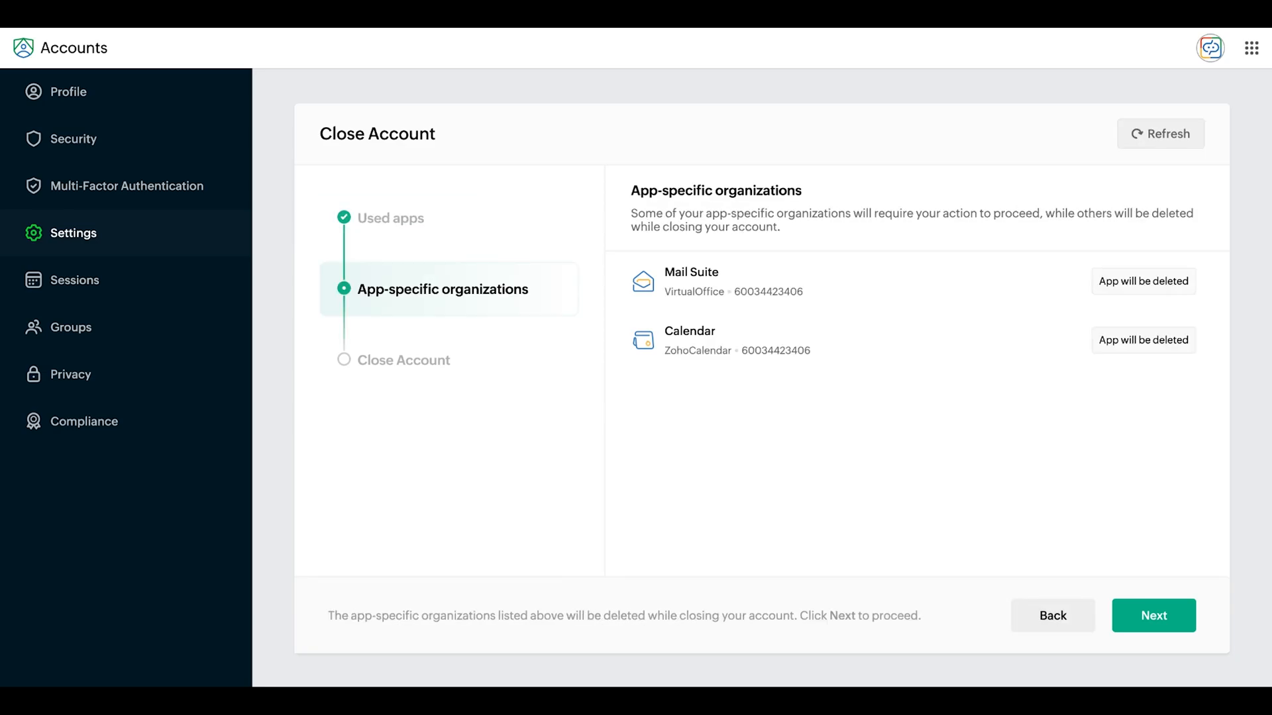
pyautogui.click(1152, 615)
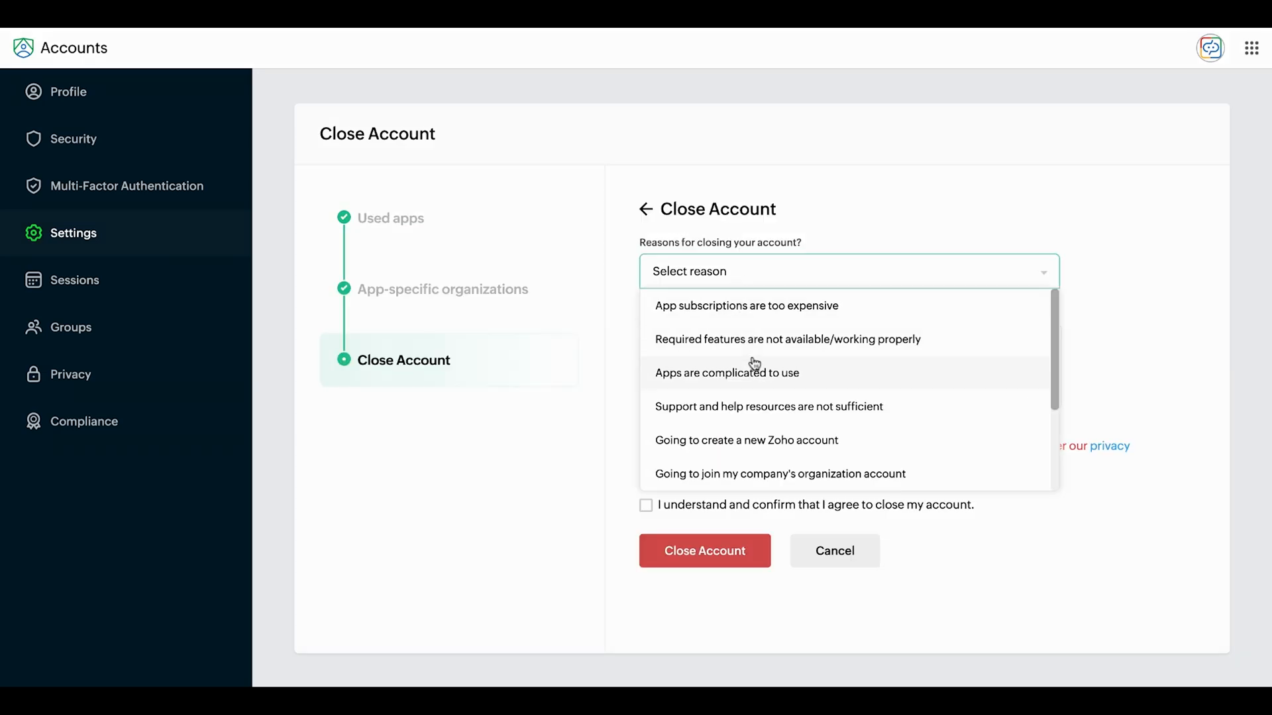
pyautogui.scroll(-3)
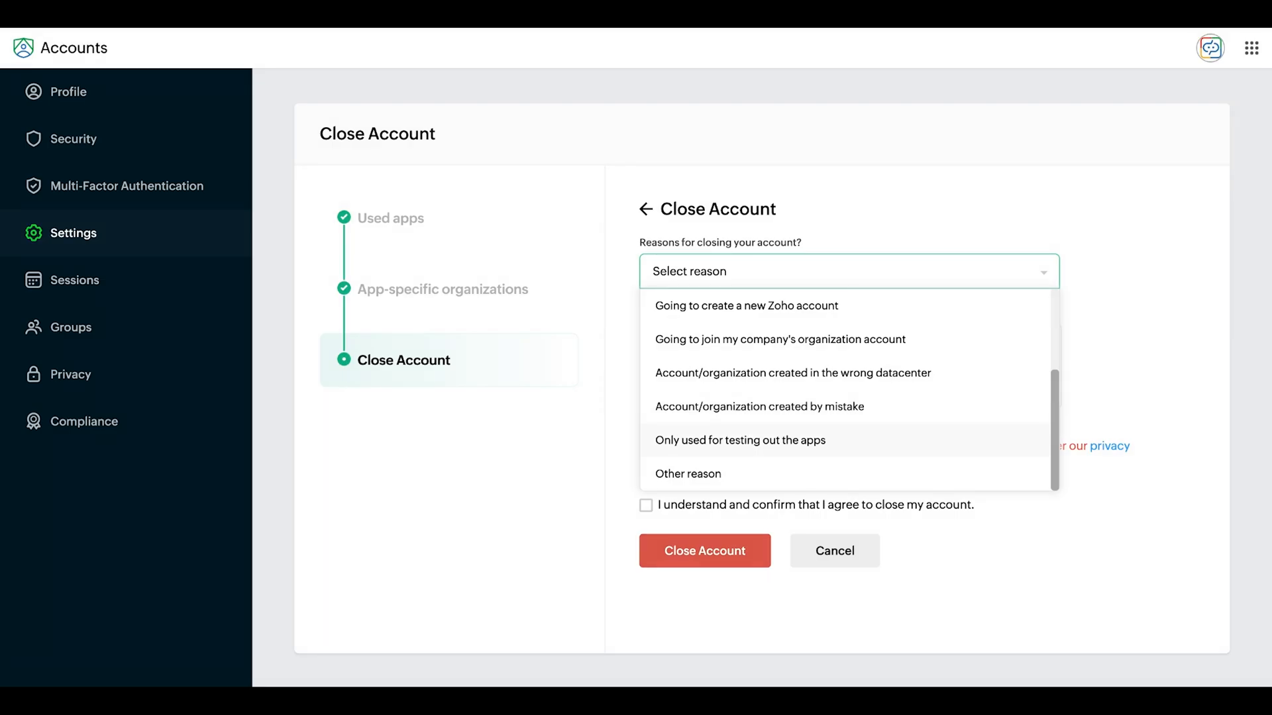
pyautogui.click(687, 474)
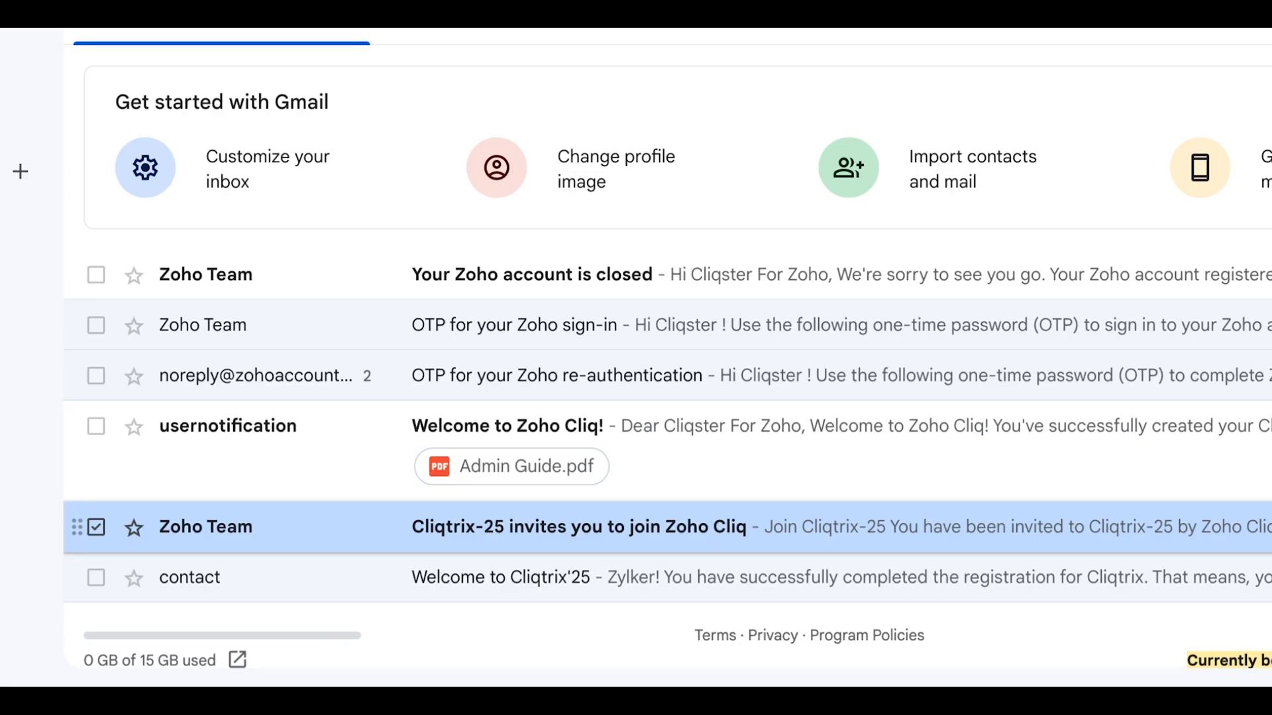
# - Accept the Cliqtrix-25 invite email and sign up a new Zoho account to land in the Cliqtrix-25 workspace
pyautogui.click(582, 527)
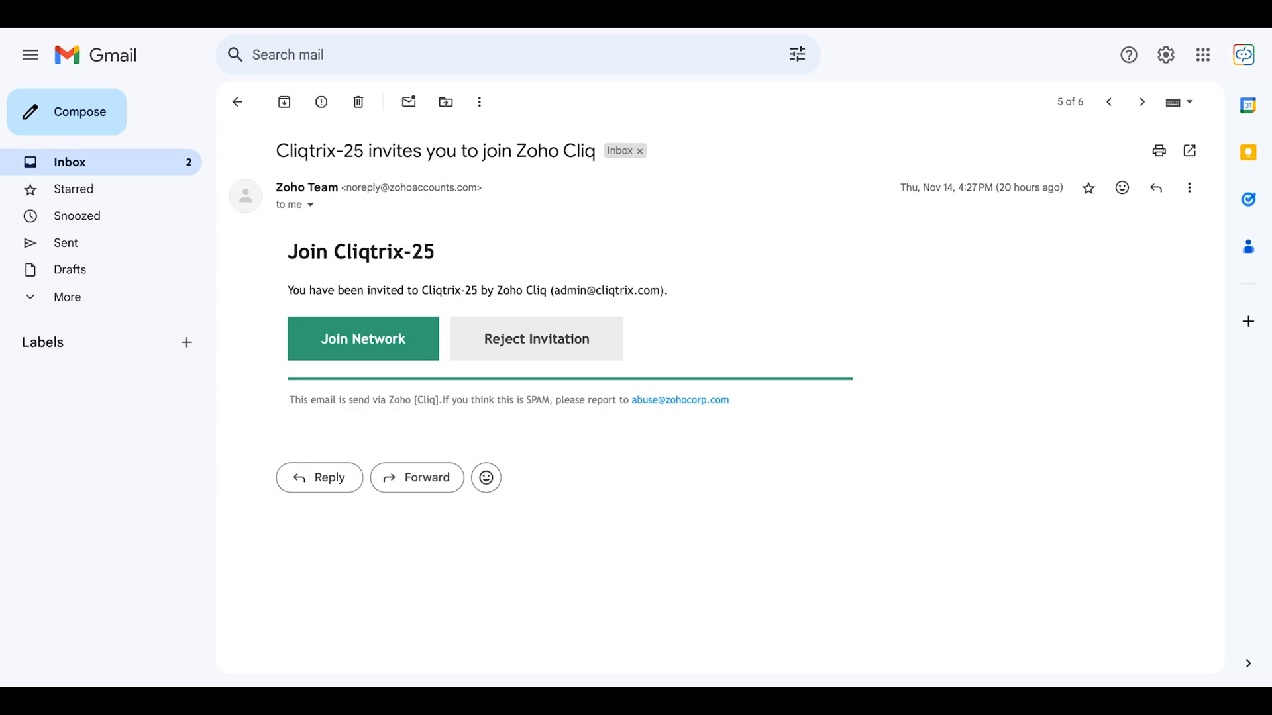
pyautogui.click(363, 339)
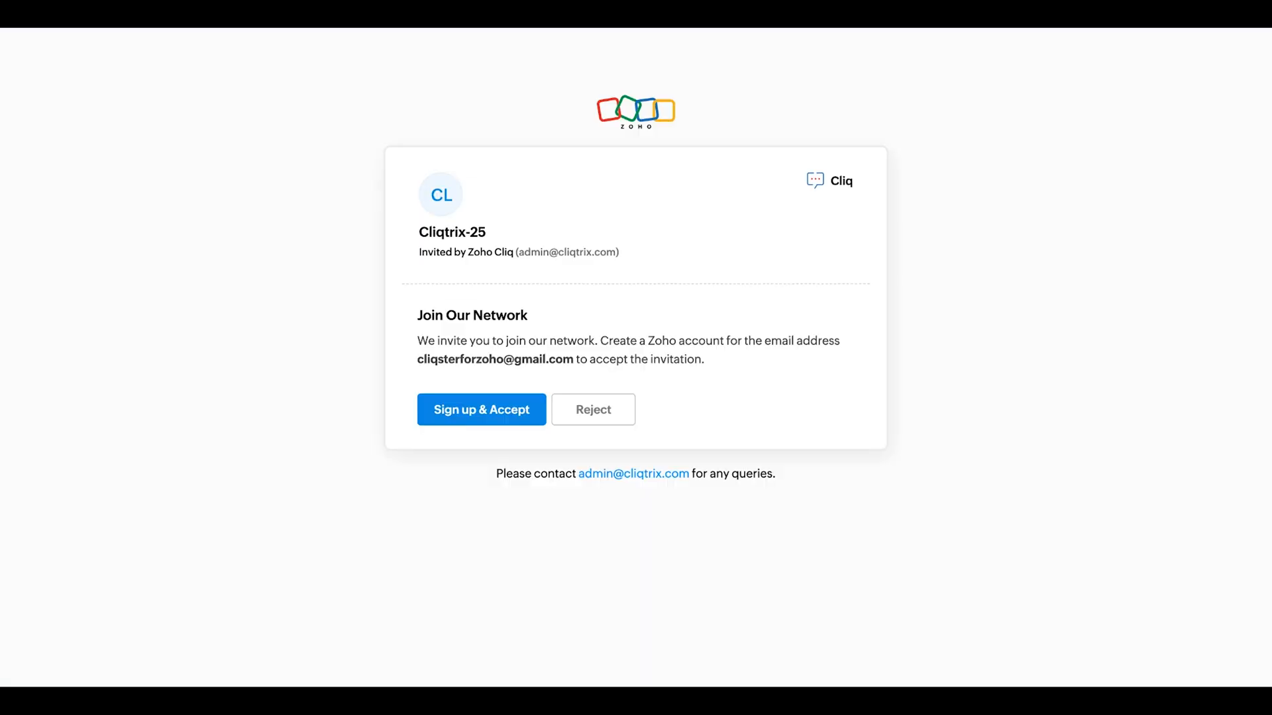
pyautogui.click(481, 410)
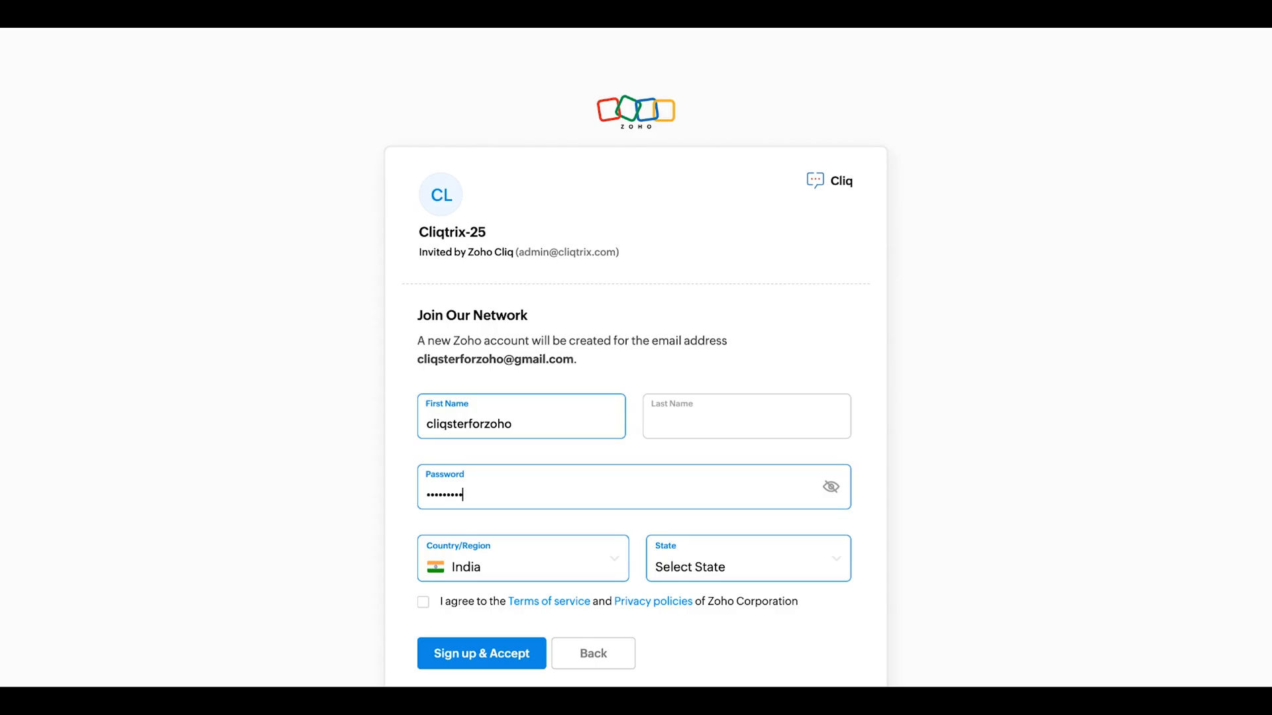
pyautogui.click(481, 653)
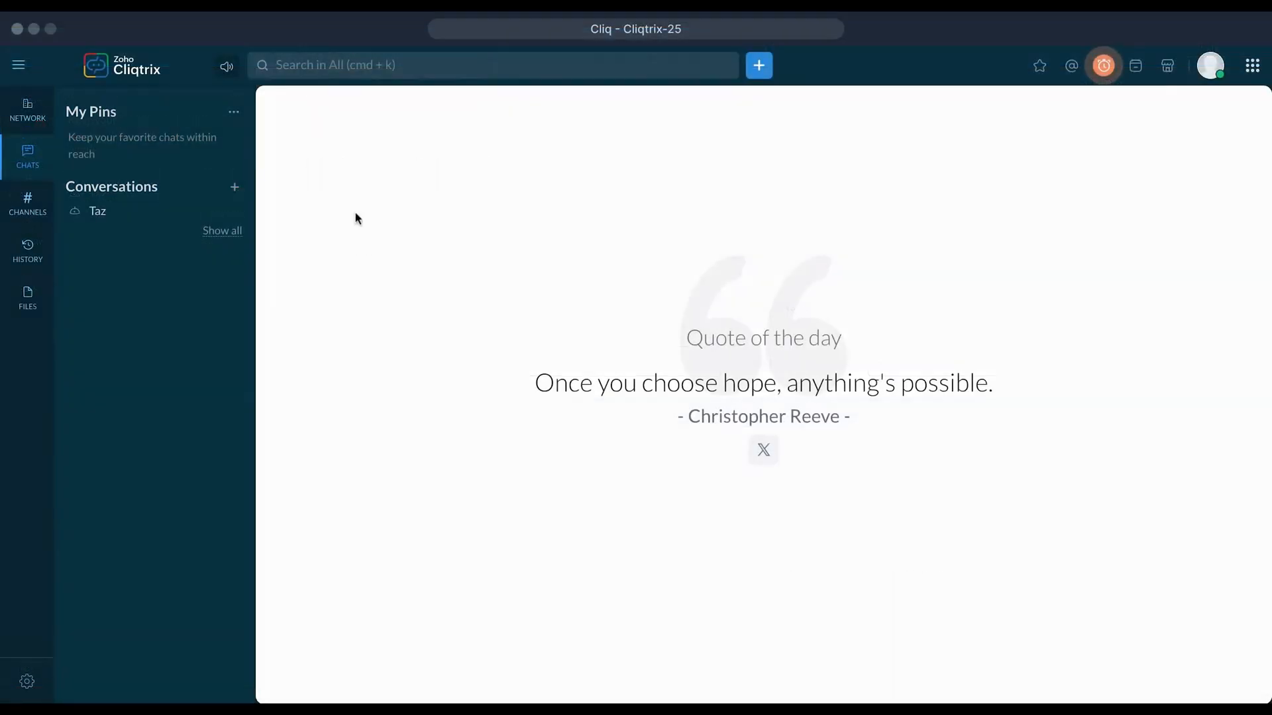
# - Run /raisequery in the Taz chat, set category Development and product SalesIq, then minimise the form
pyautogui.click(97, 210)
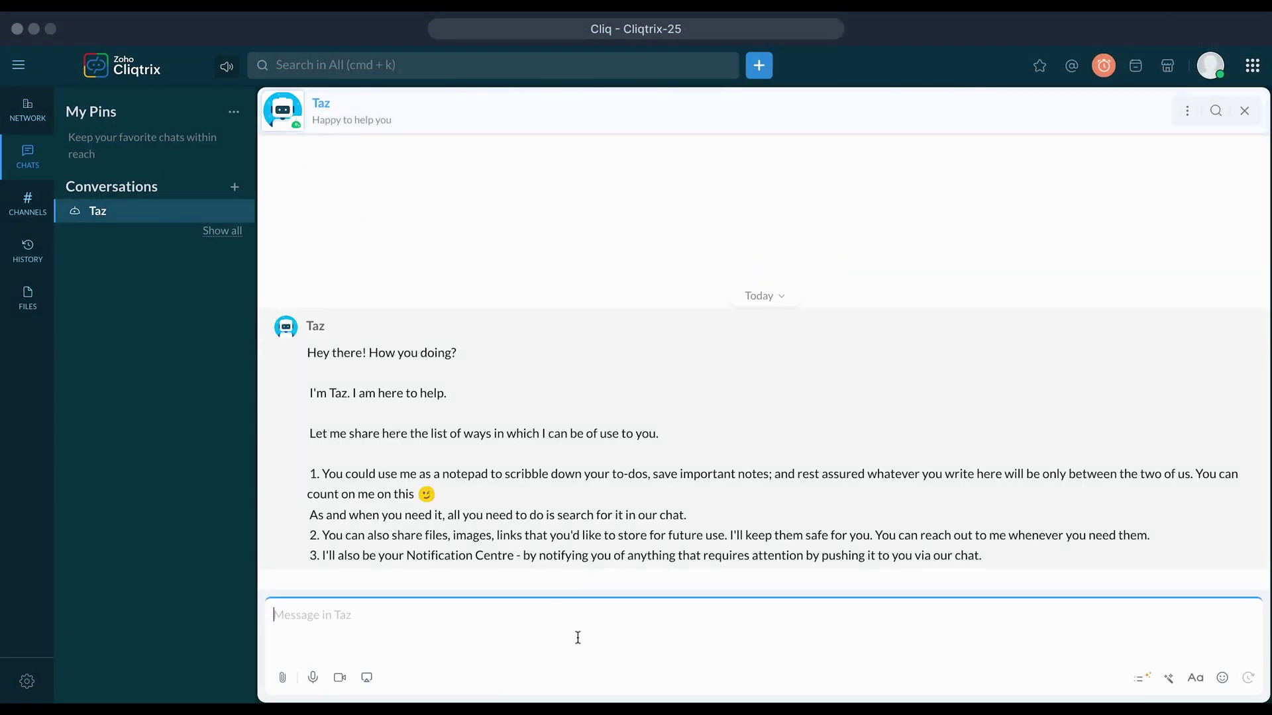
pyautogui.write('/RAI')
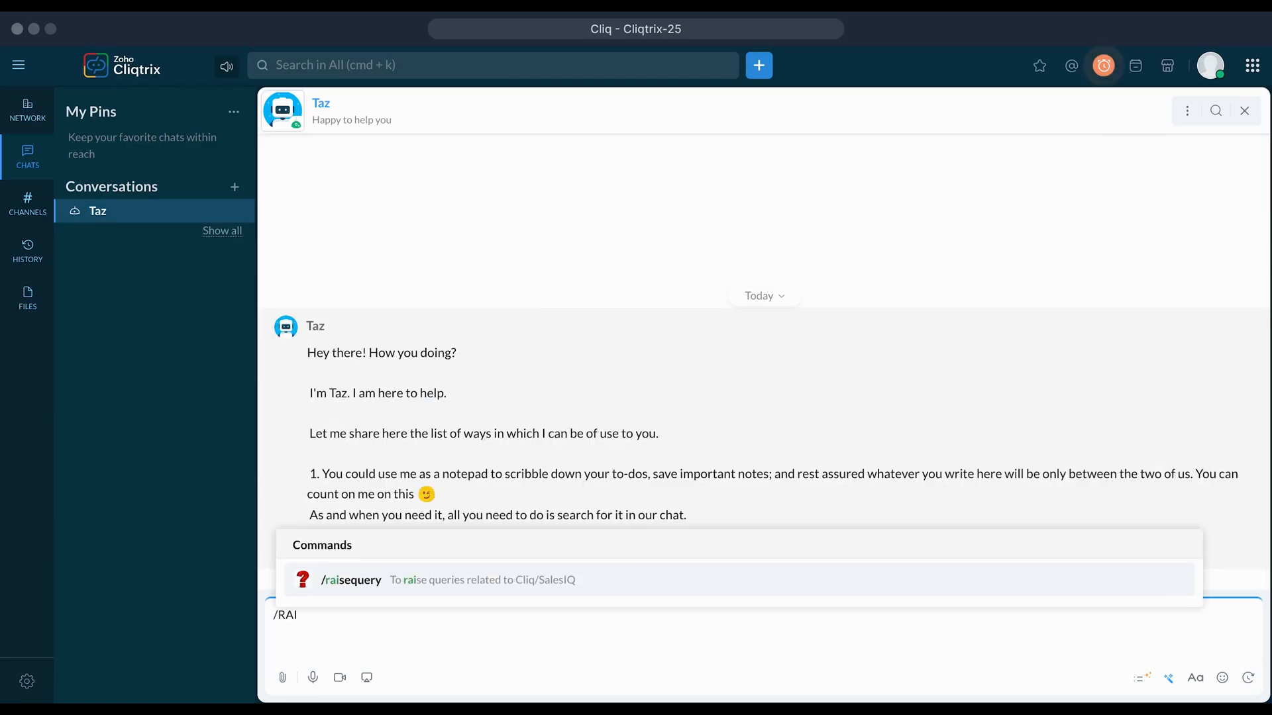
pyautogui.click(351, 580)
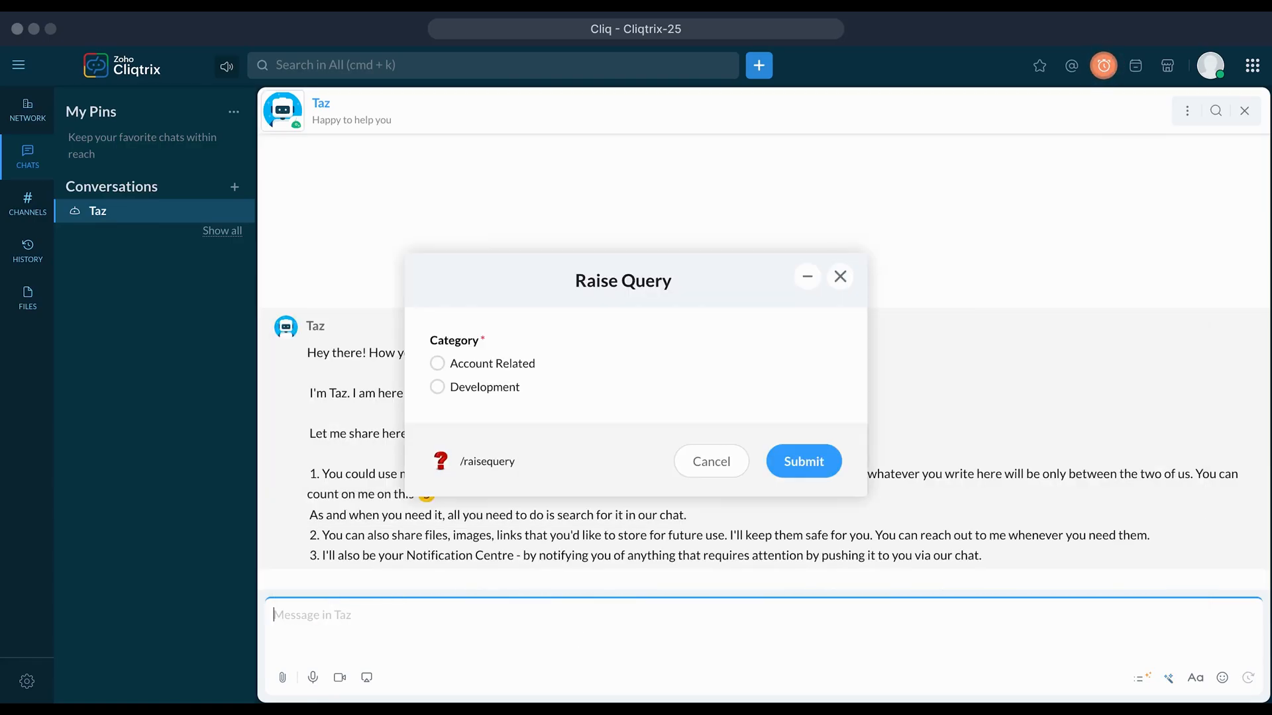
pyautogui.click(437, 363)
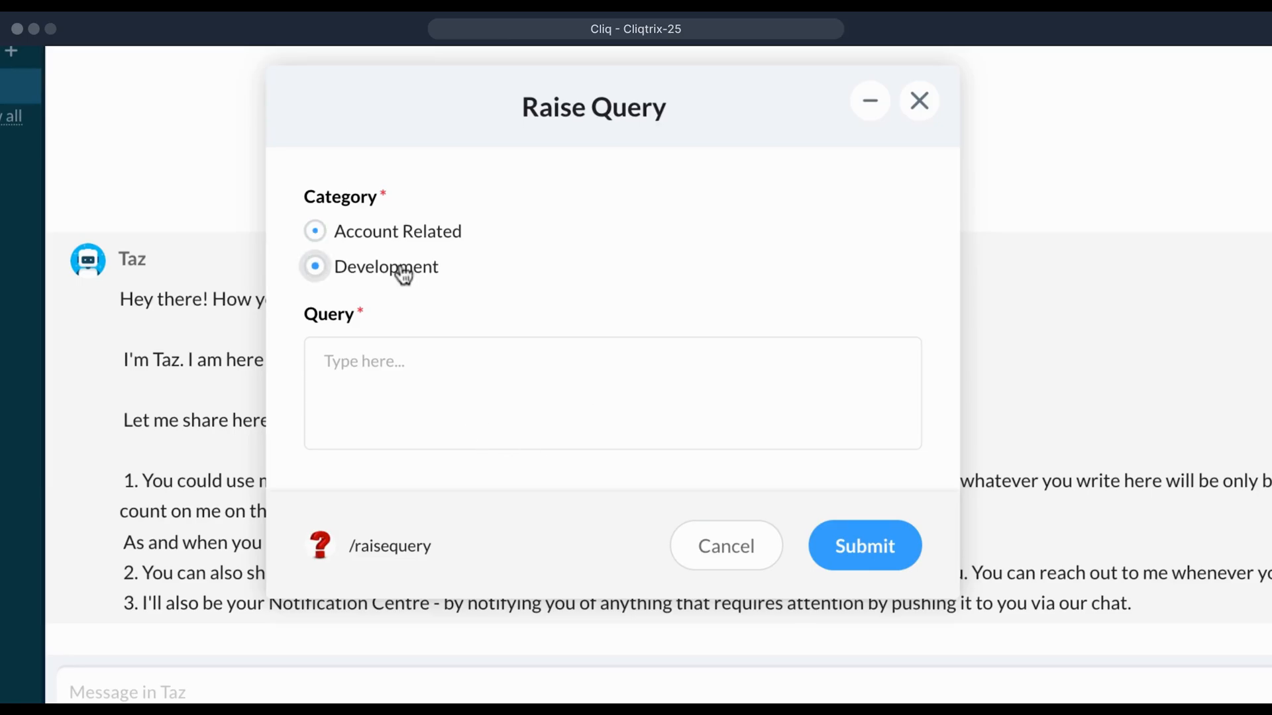
pyautogui.click(314, 268)
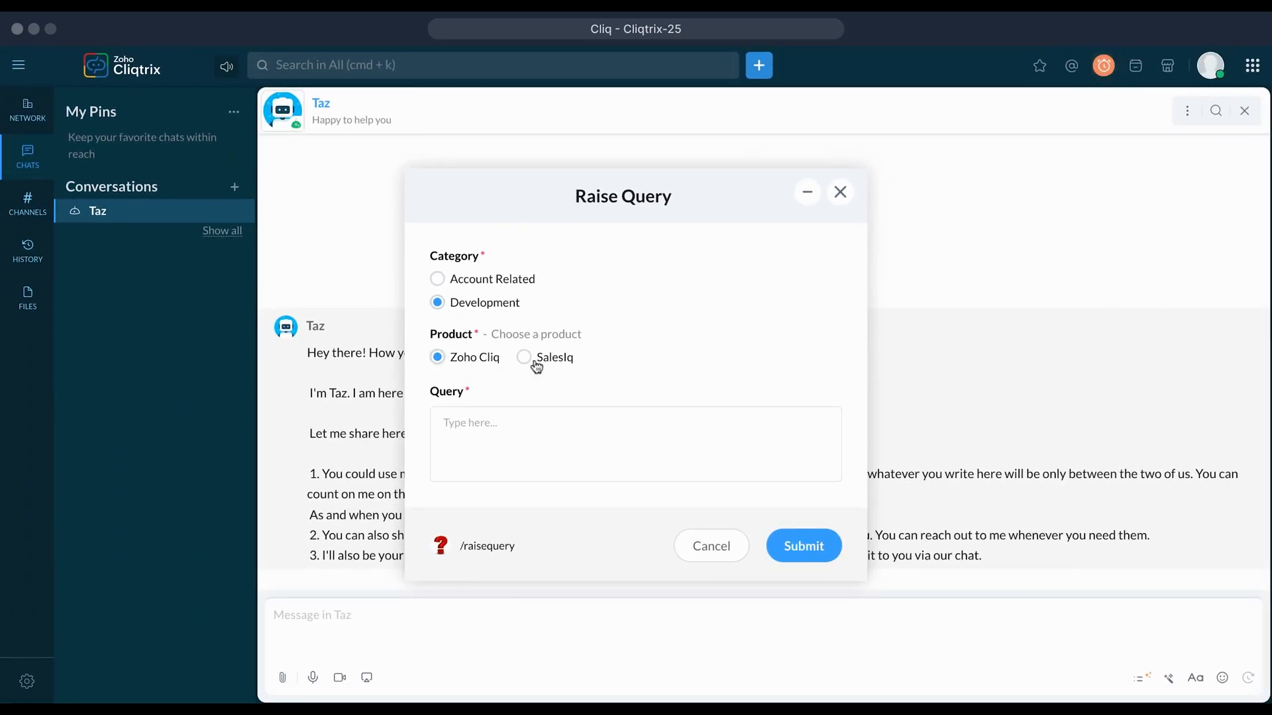
pyautogui.click(524, 357)
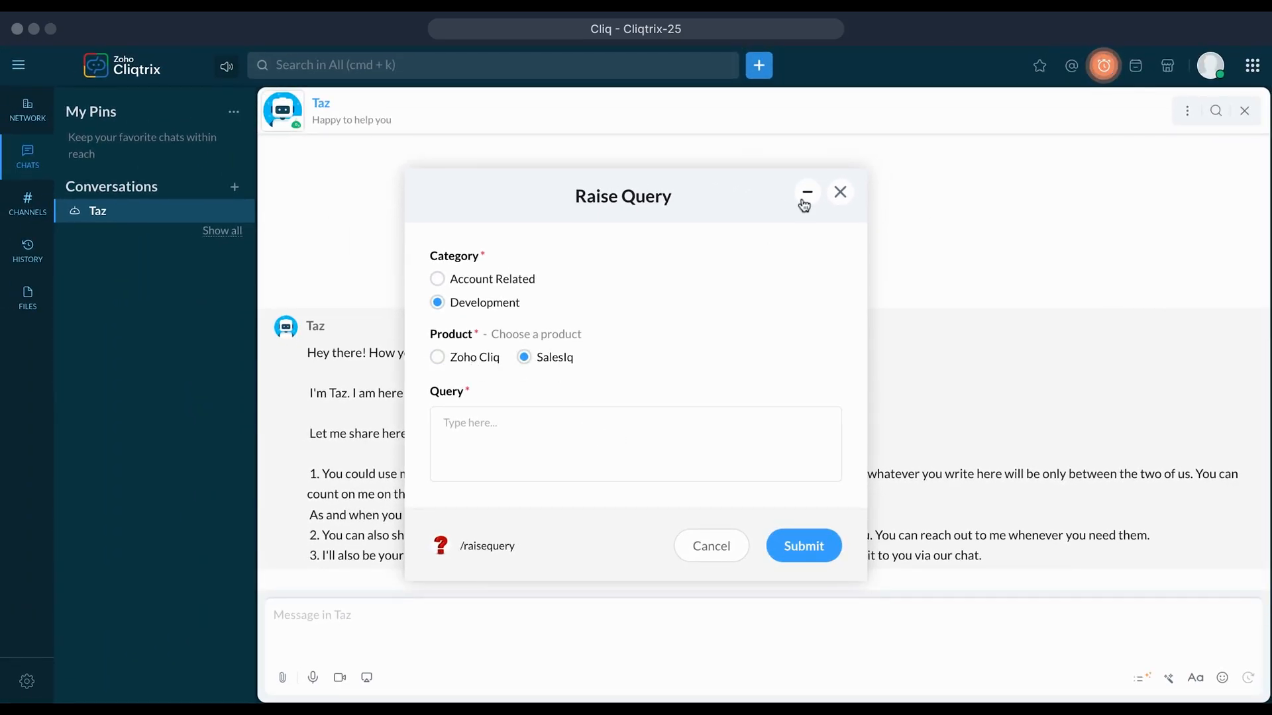
pyautogui.click(807, 192)
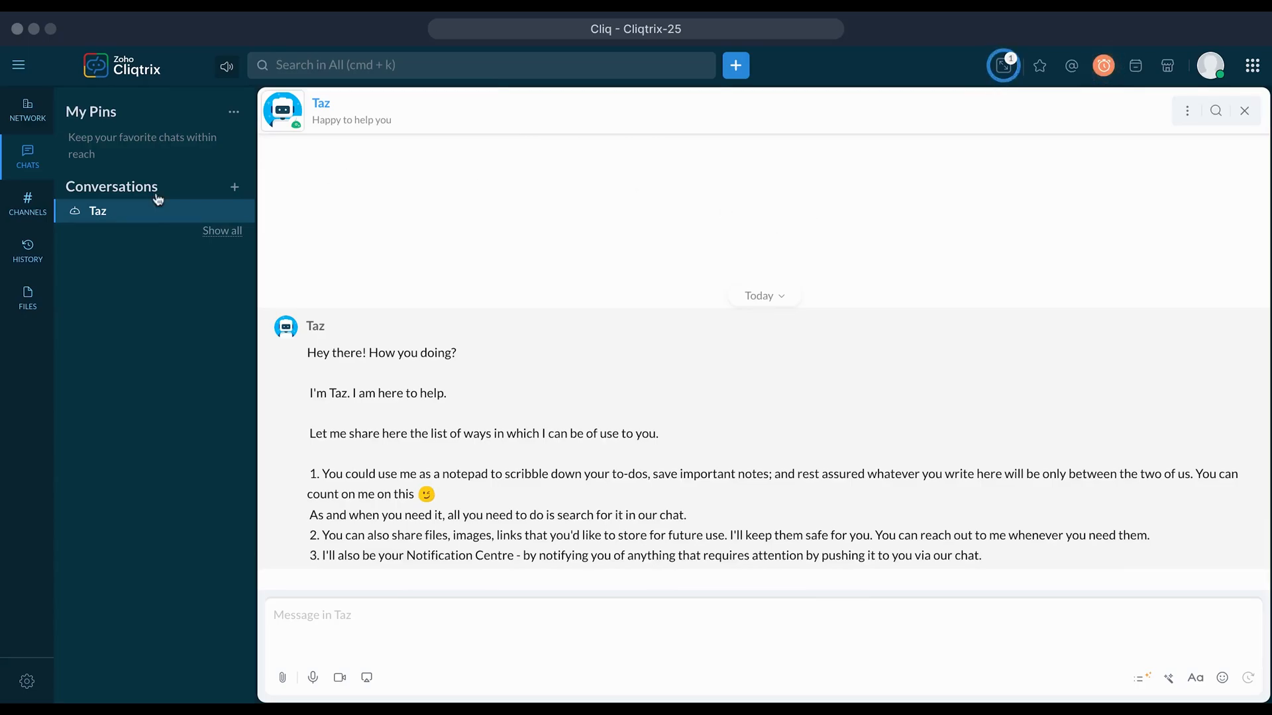
# - Open the Cliqtrix Announcements and Cliq channels and search SAL to find #SalesIQ
pyautogui.click(26, 205)
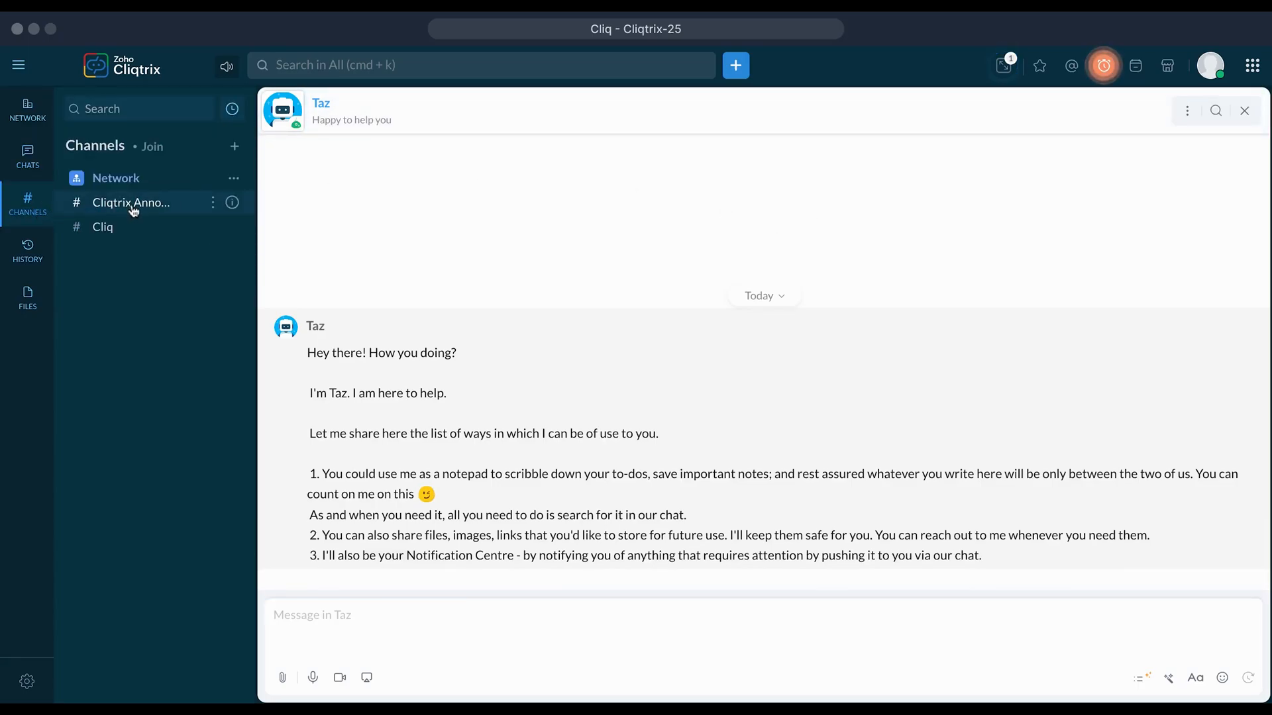
pyautogui.click(130, 202)
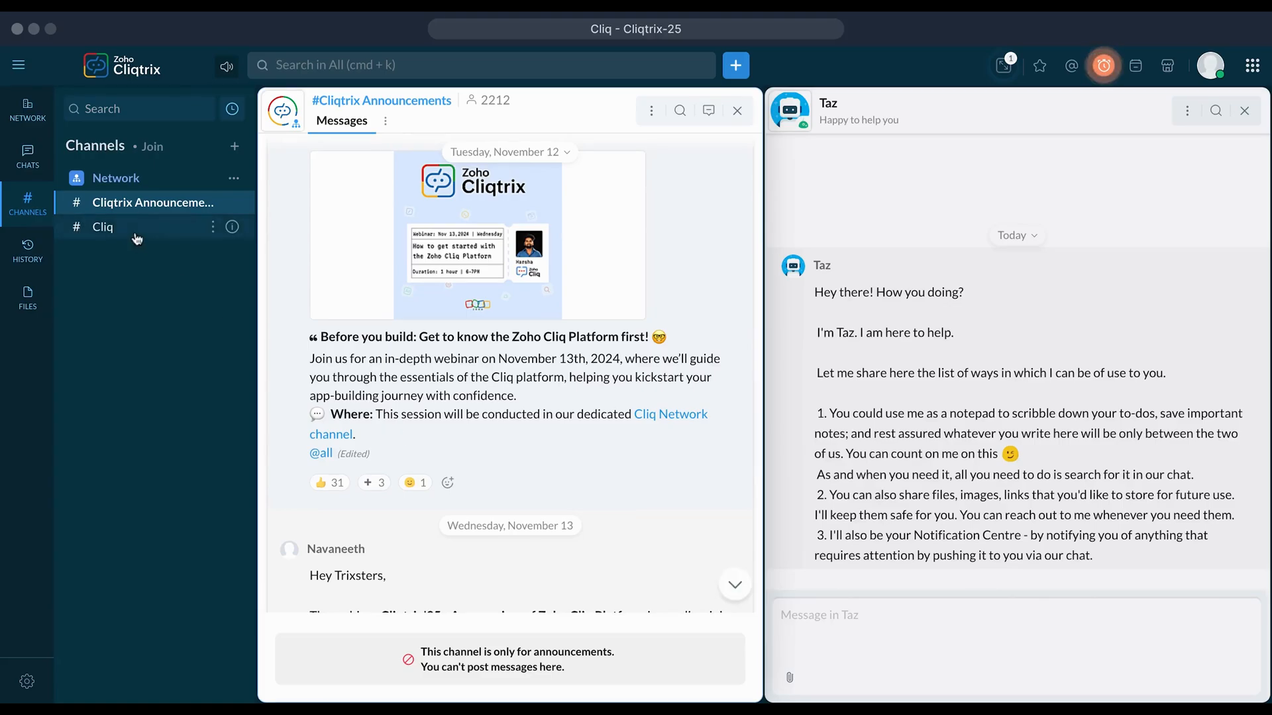
pyautogui.click(102, 226)
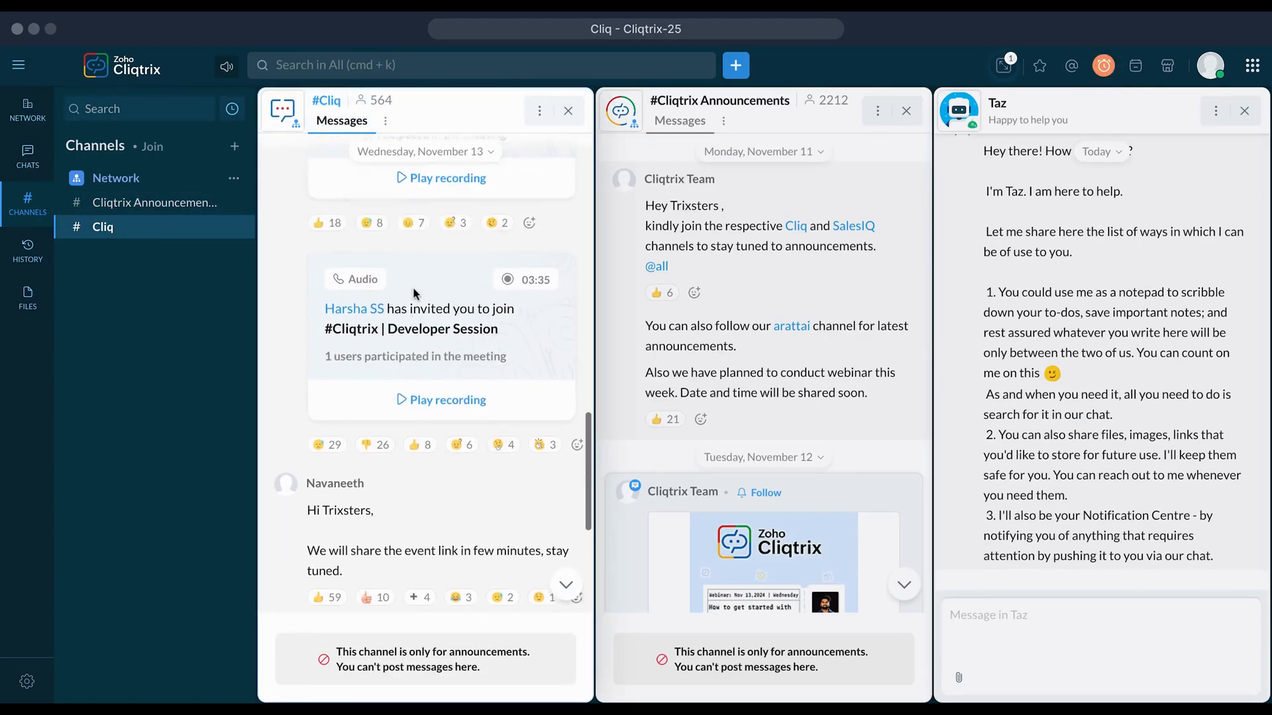
pyautogui.write('SAL')
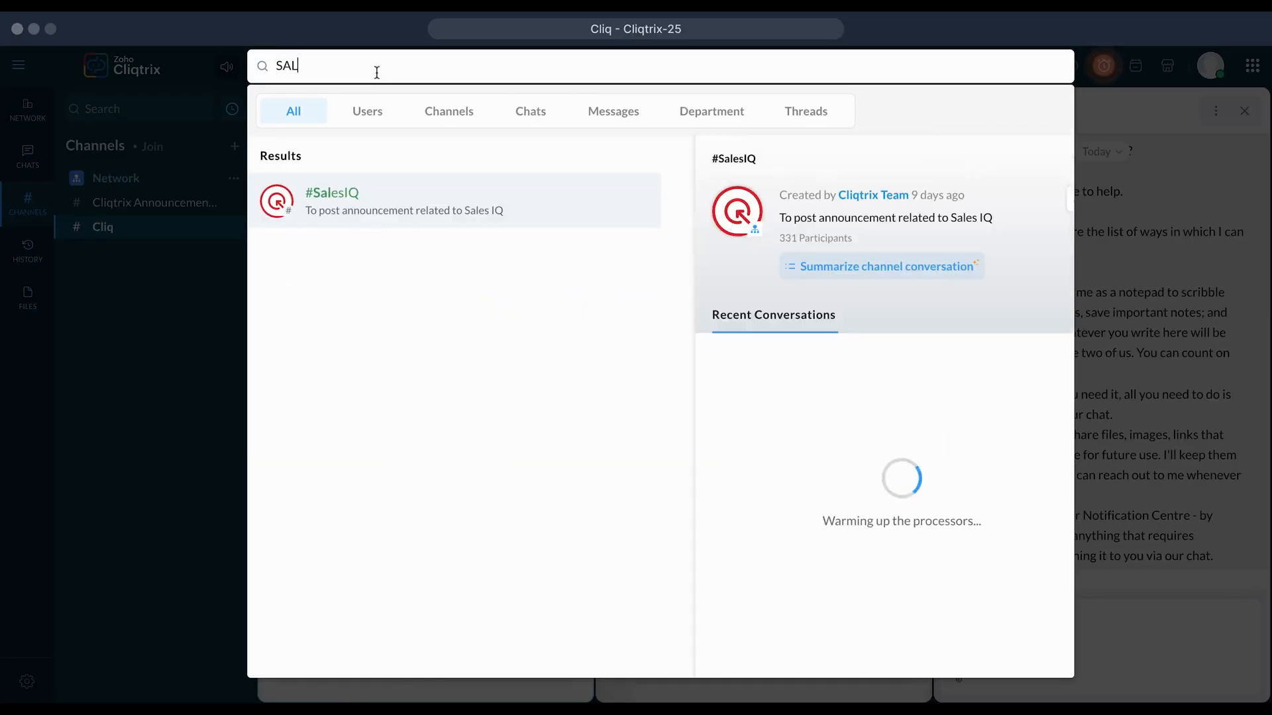